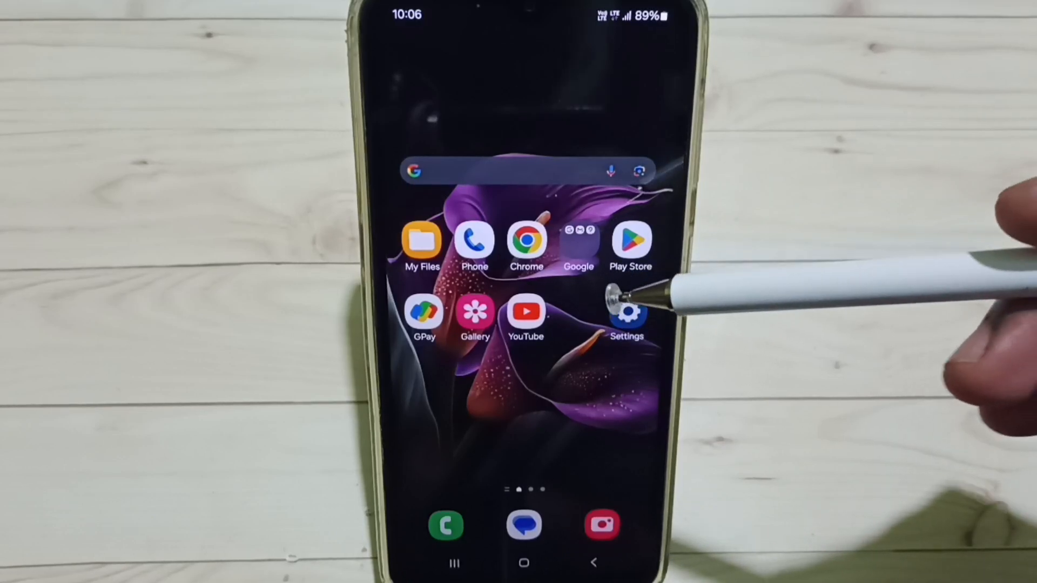
{"action": "mouse_move", "coordinate": [626, 311]}
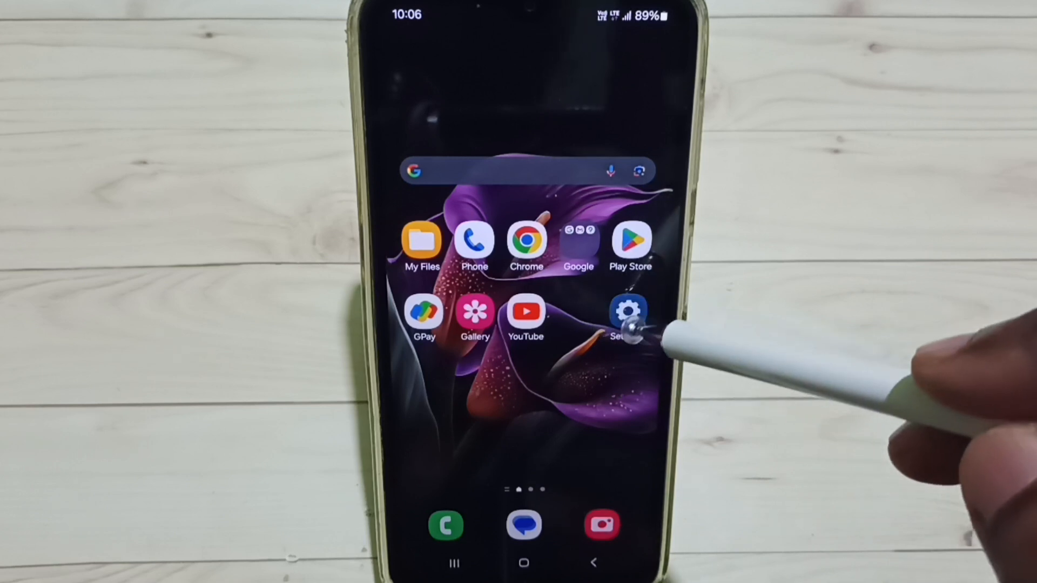
Reach the Mobile networks page through Settings > Connections.
{"action": "left_click", "coordinate": [628, 315]}
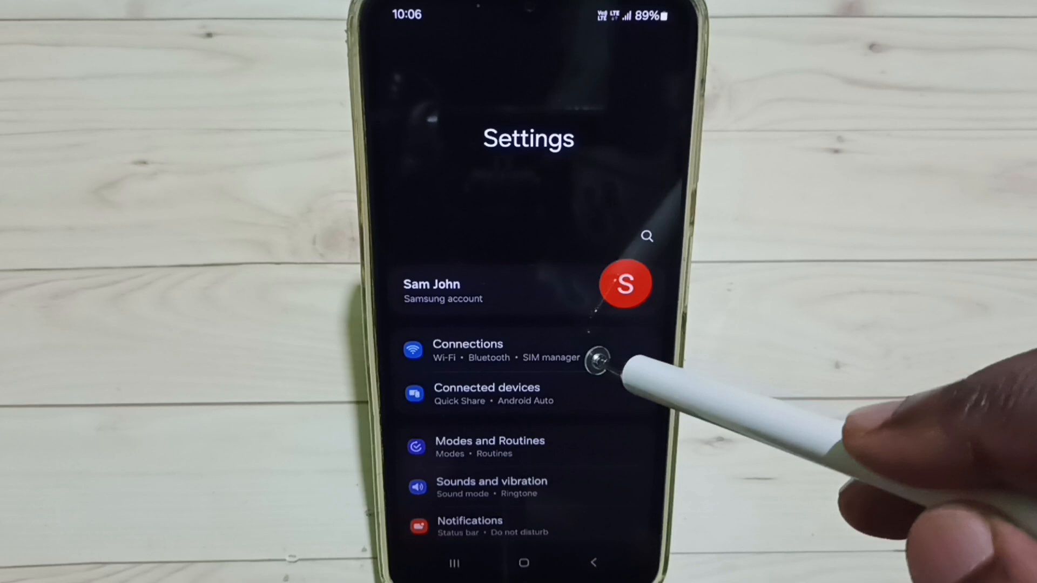
{"action": "left_click", "coordinate": [468, 349]}
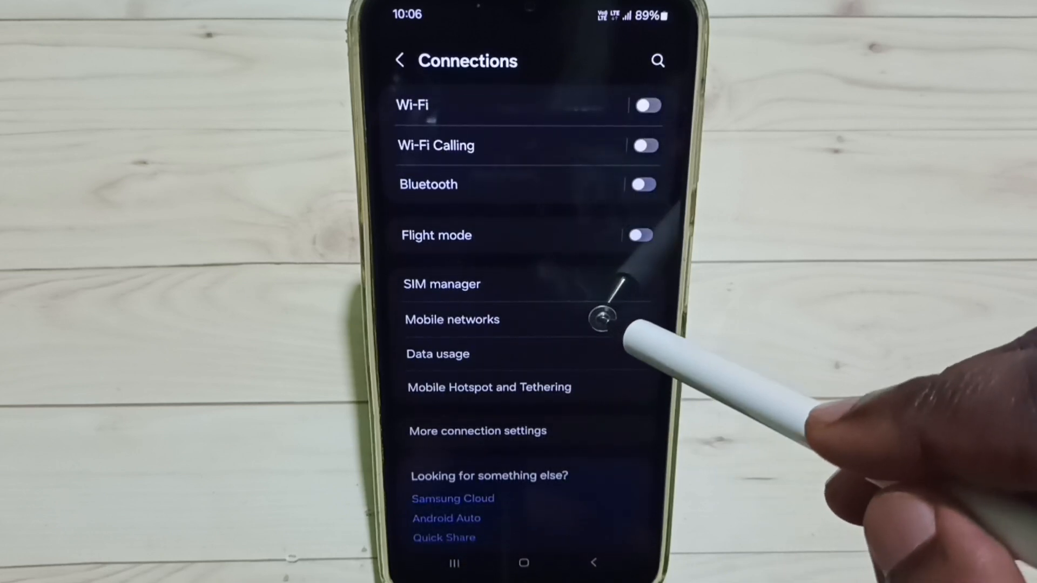
{"action": "left_click", "coordinate": [453, 320]}
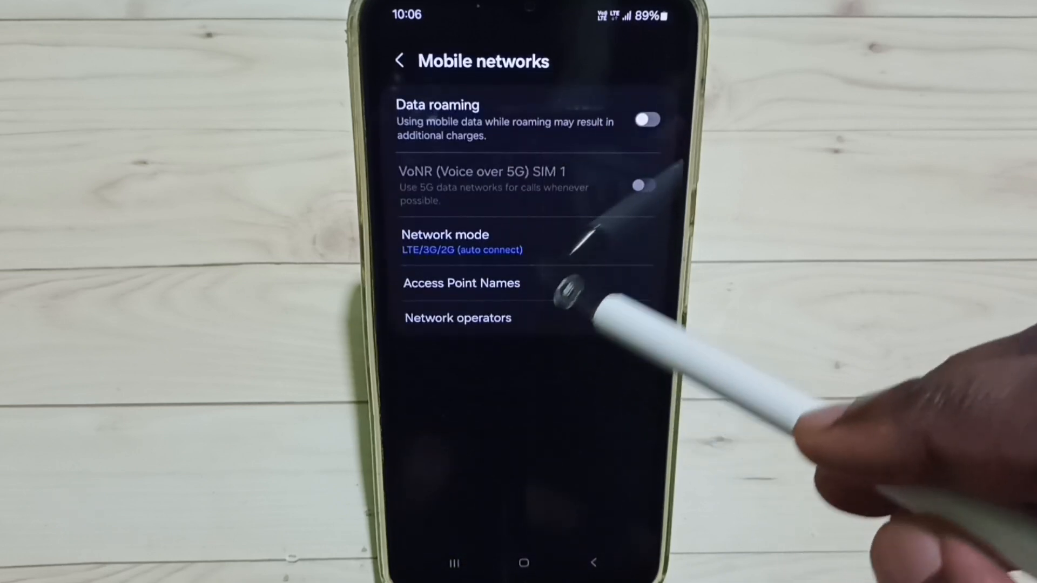
Choose 5G/LTE/3G/2G (auto connect) as the network mode.
{"action": "left_click", "coordinate": [463, 241]}
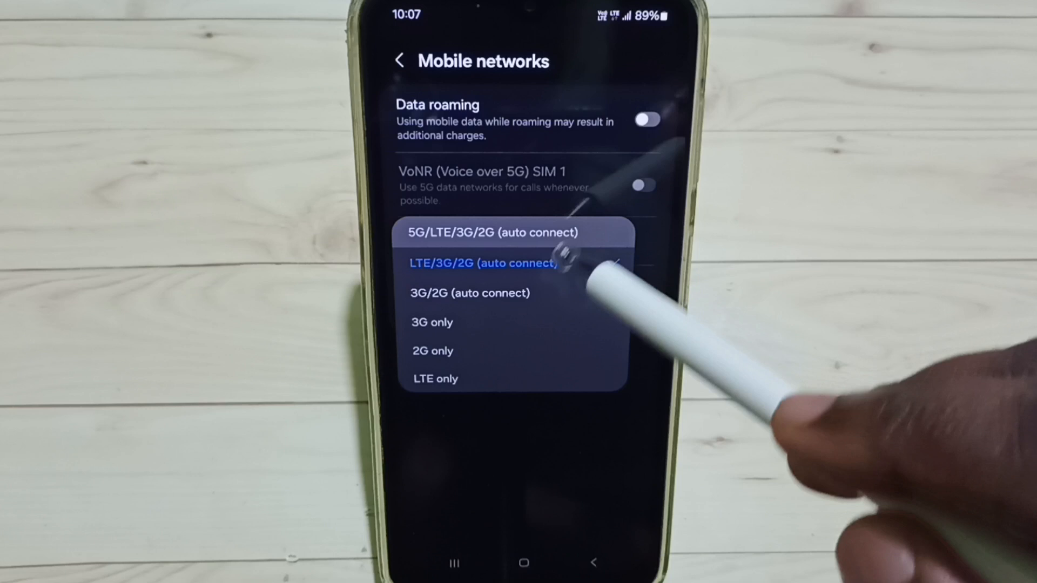
{"action": "left_click", "coordinate": [491, 231]}
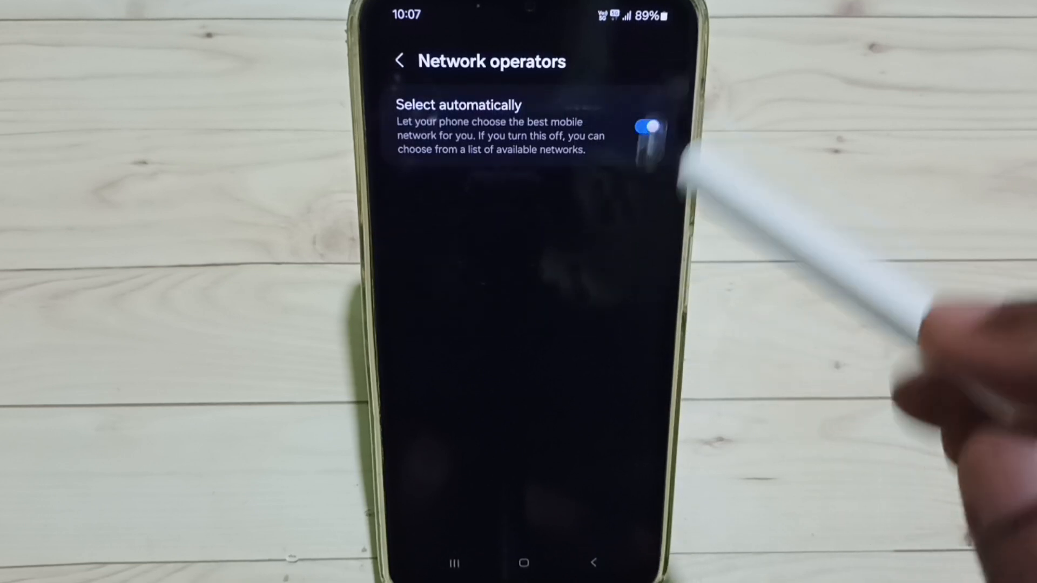
Go back from Network operators through Mobile networks to the Connections list.
{"action": "left_click", "coordinate": [400, 61]}
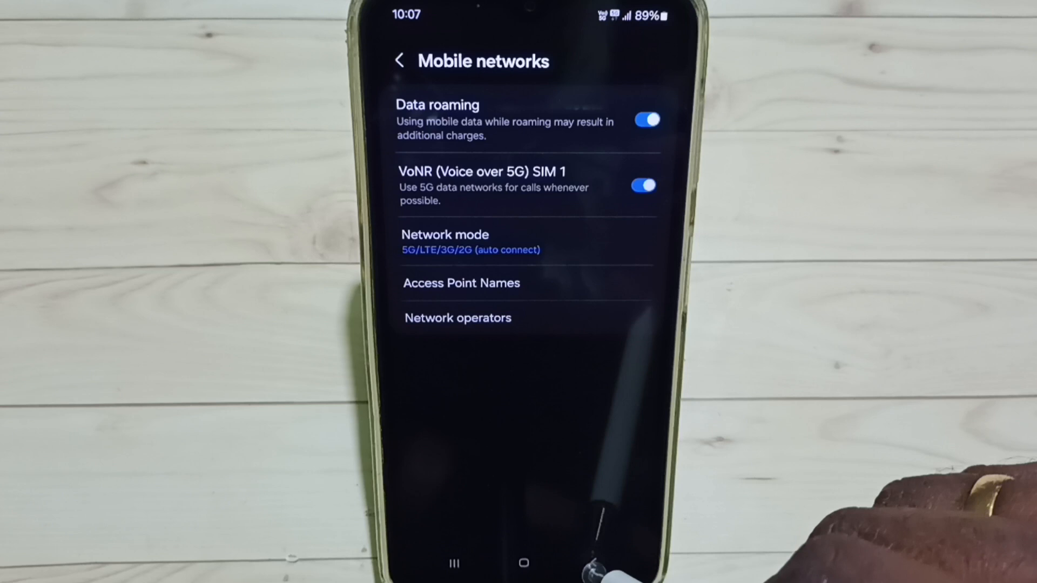
{"action": "left_click", "coordinate": [400, 61]}
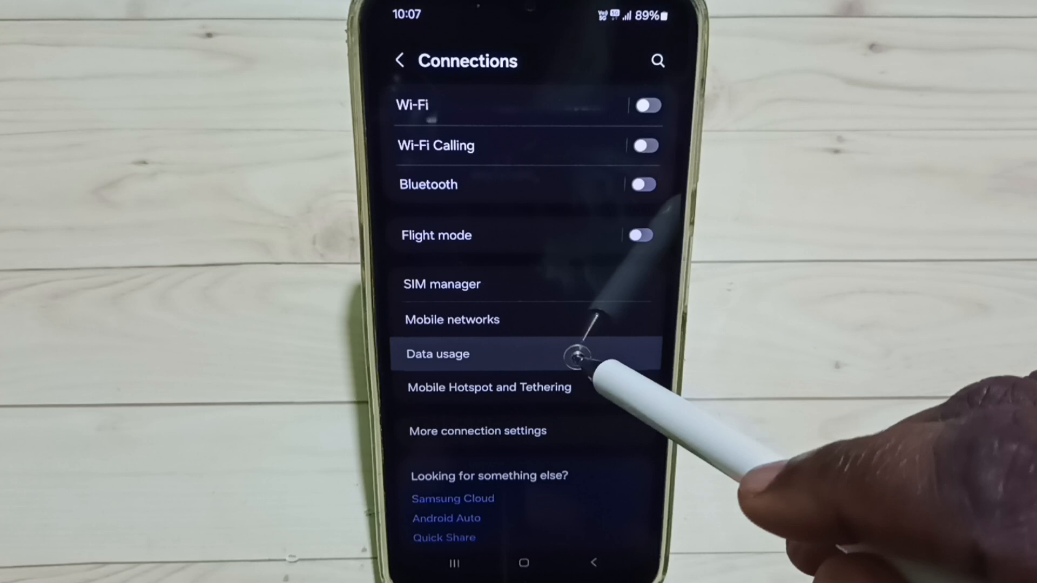
{"action": "left_click", "coordinate": [438, 354]}
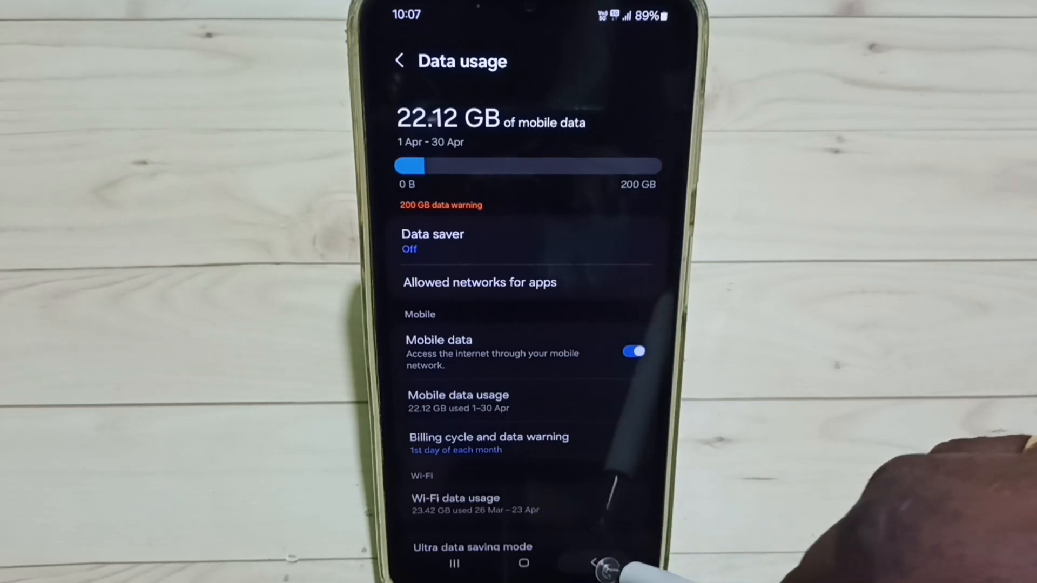
{"action": "left_click", "coordinate": [399, 61]}
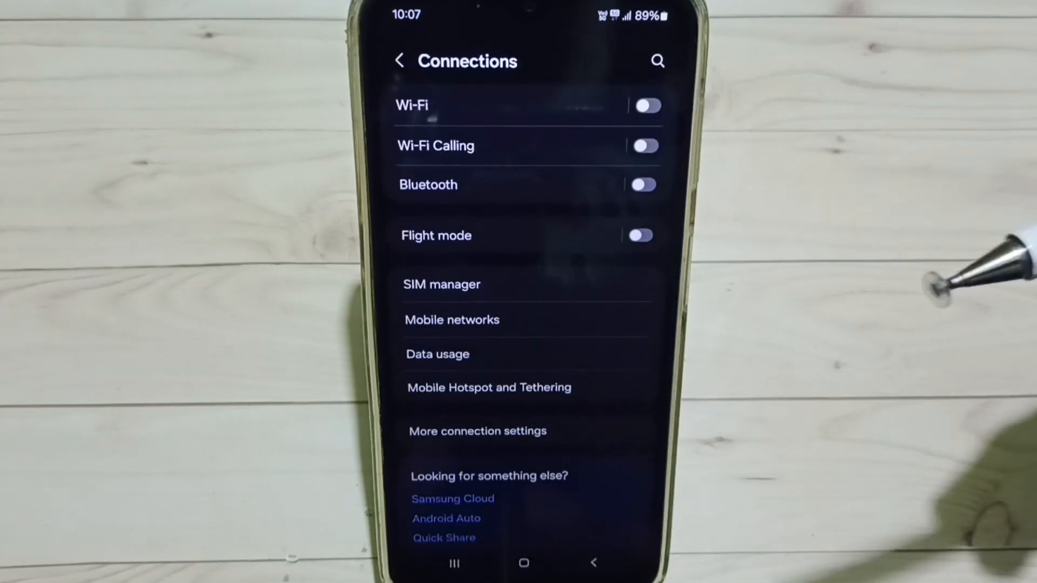